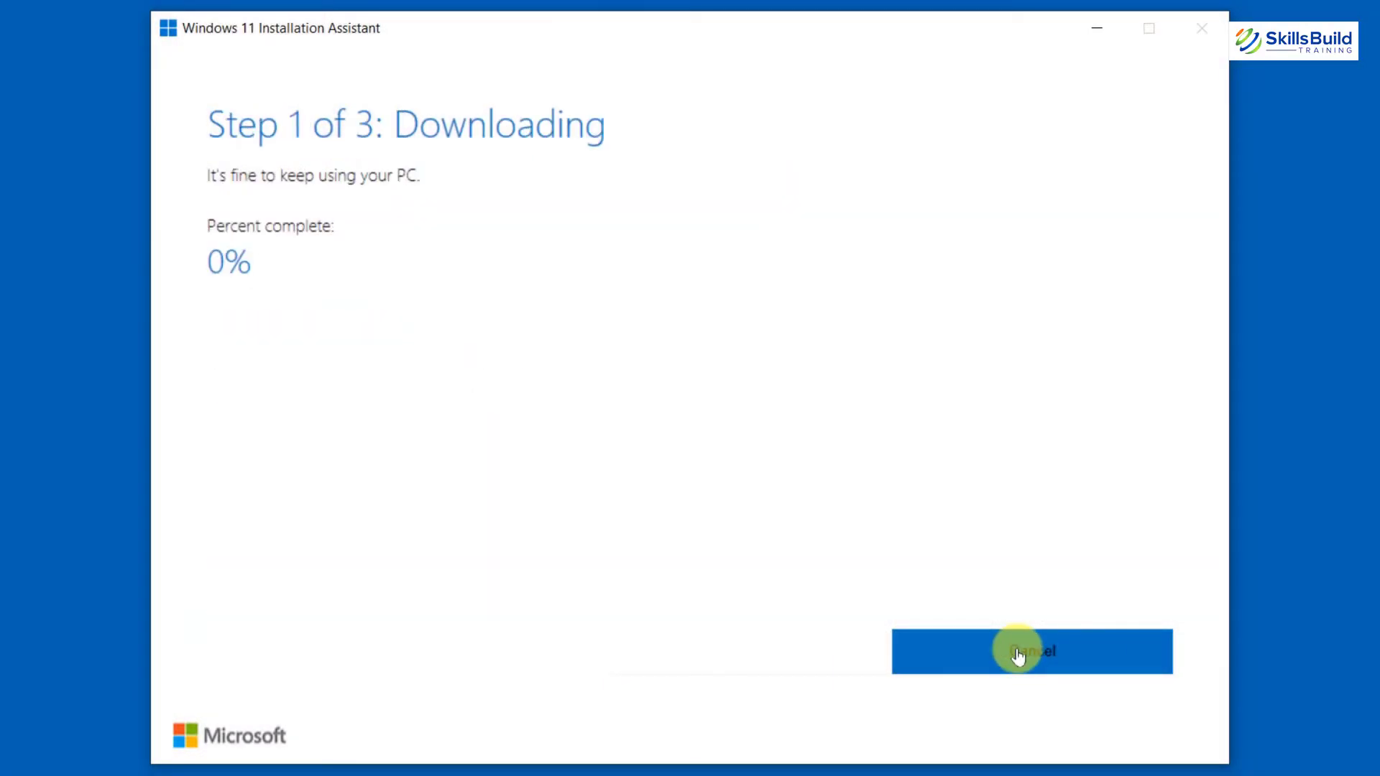
{"action": "mouse_move", "coordinate": [716, 386]}
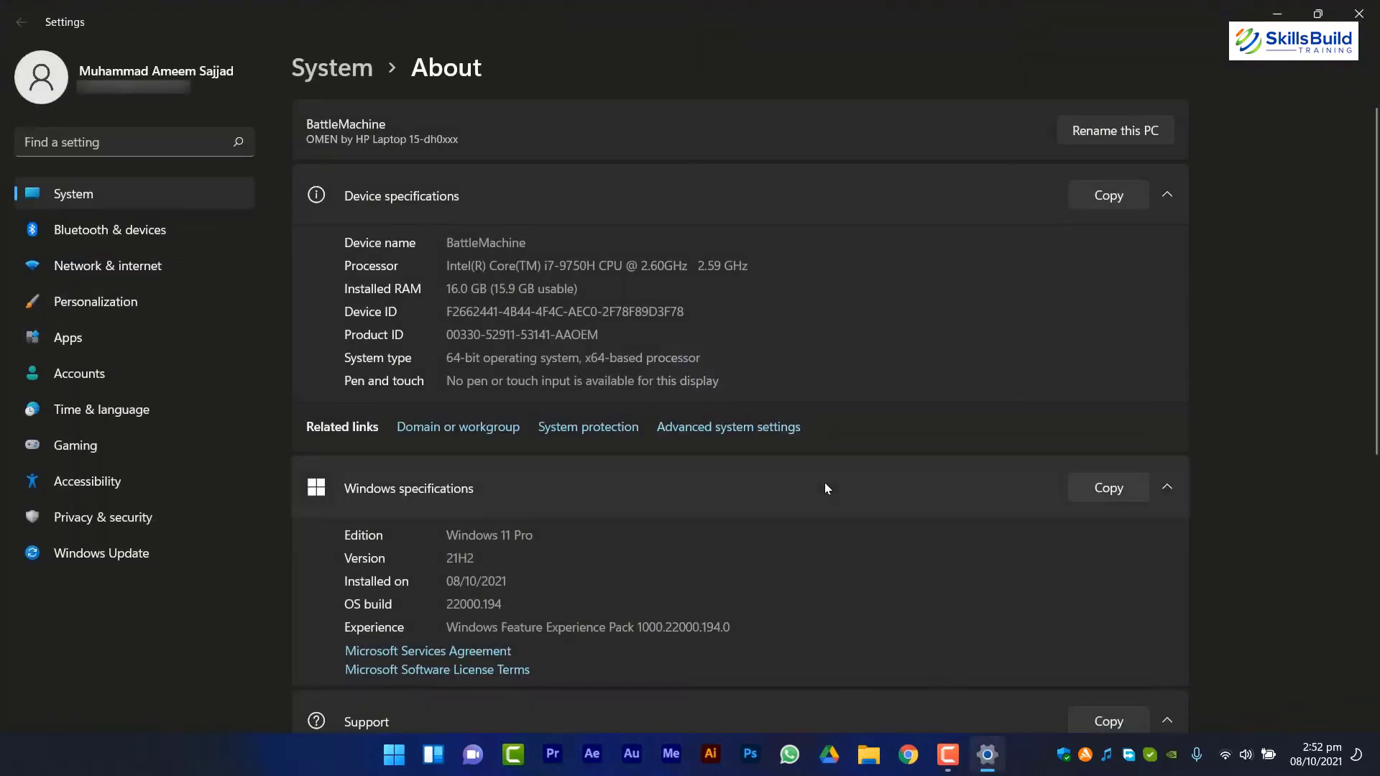
- Scroll the About page specs before switching to Windows Update
{"action": "scroll", "scroll_direction": "down", "scroll_amount": 3}
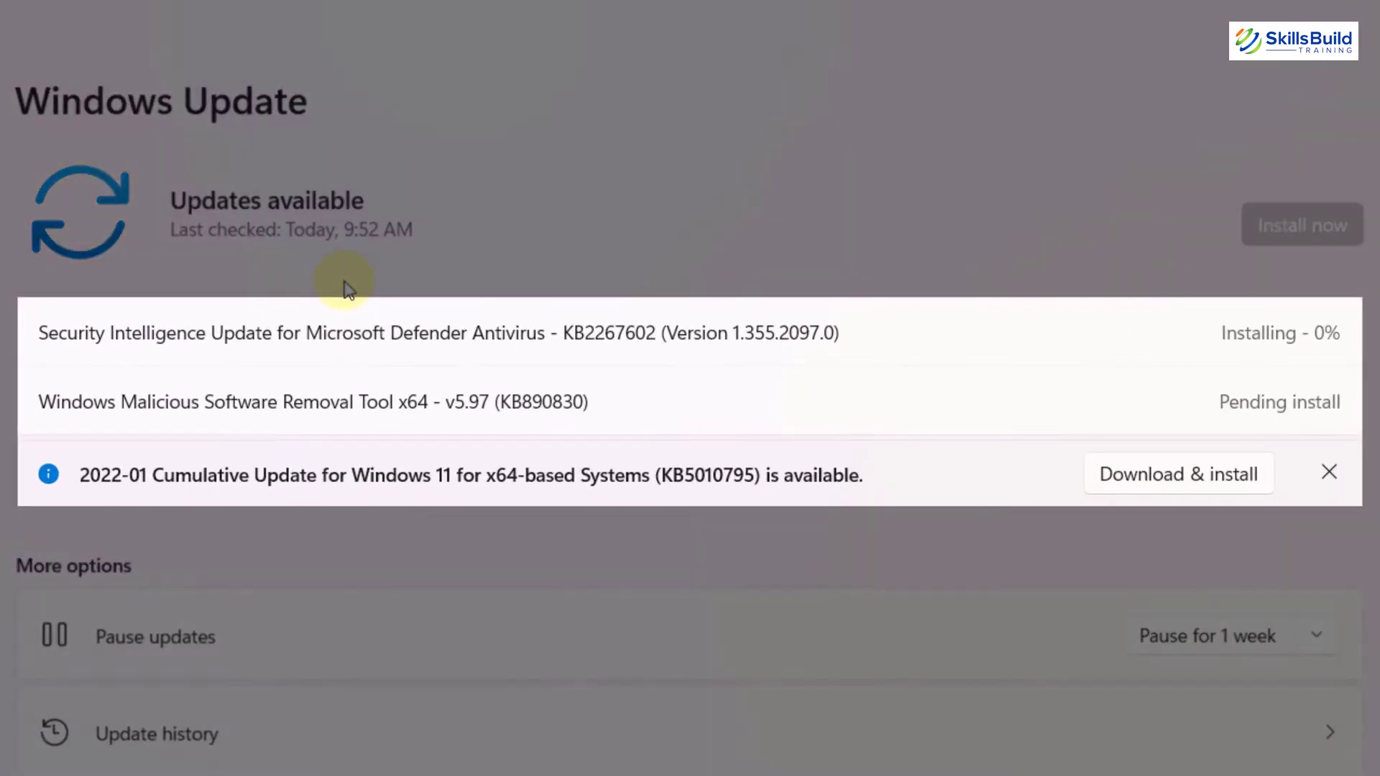
{"action": "mouse_move", "coordinate": [353, 369]}
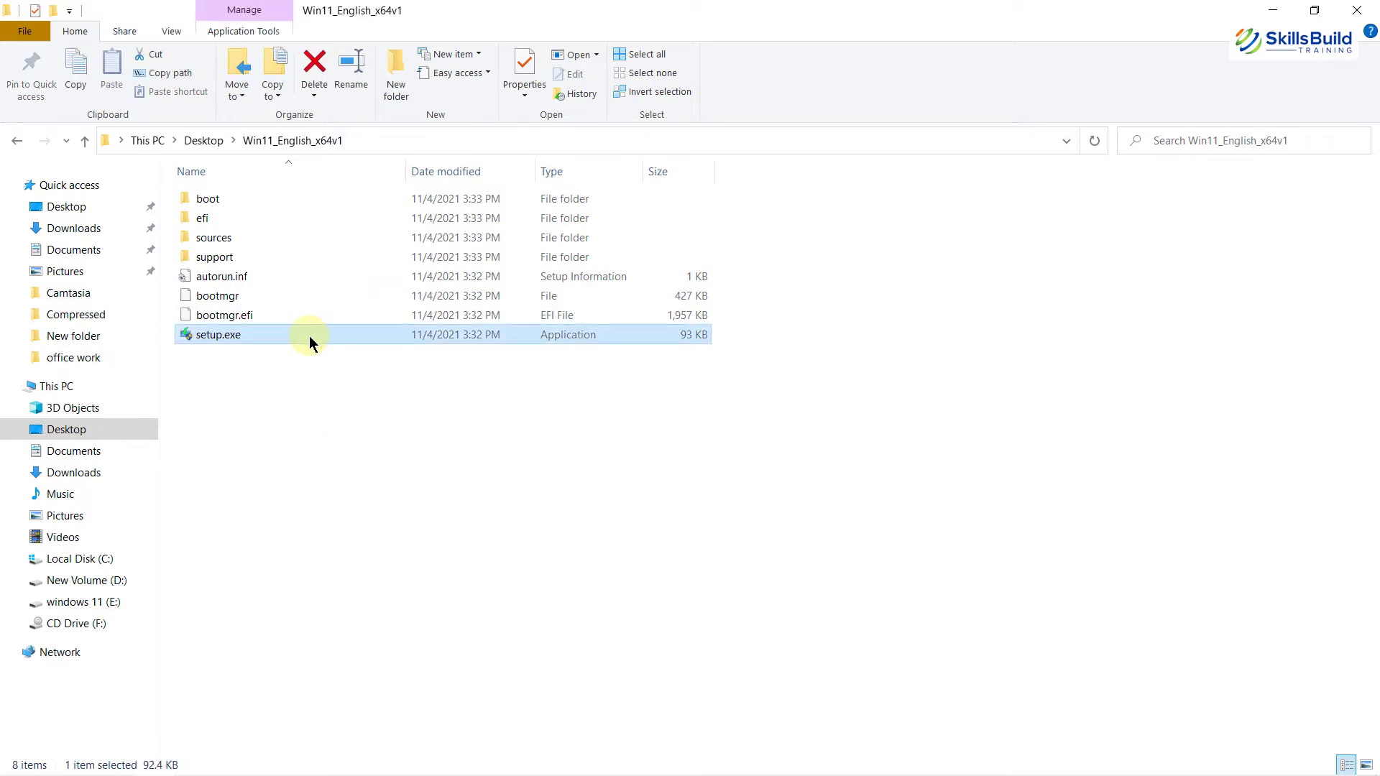
- Launch setup.exe, proceed until the TPM 2.0 and processor errors appear, then close Setup
{"action": "double_click", "coordinate": [217, 335]}
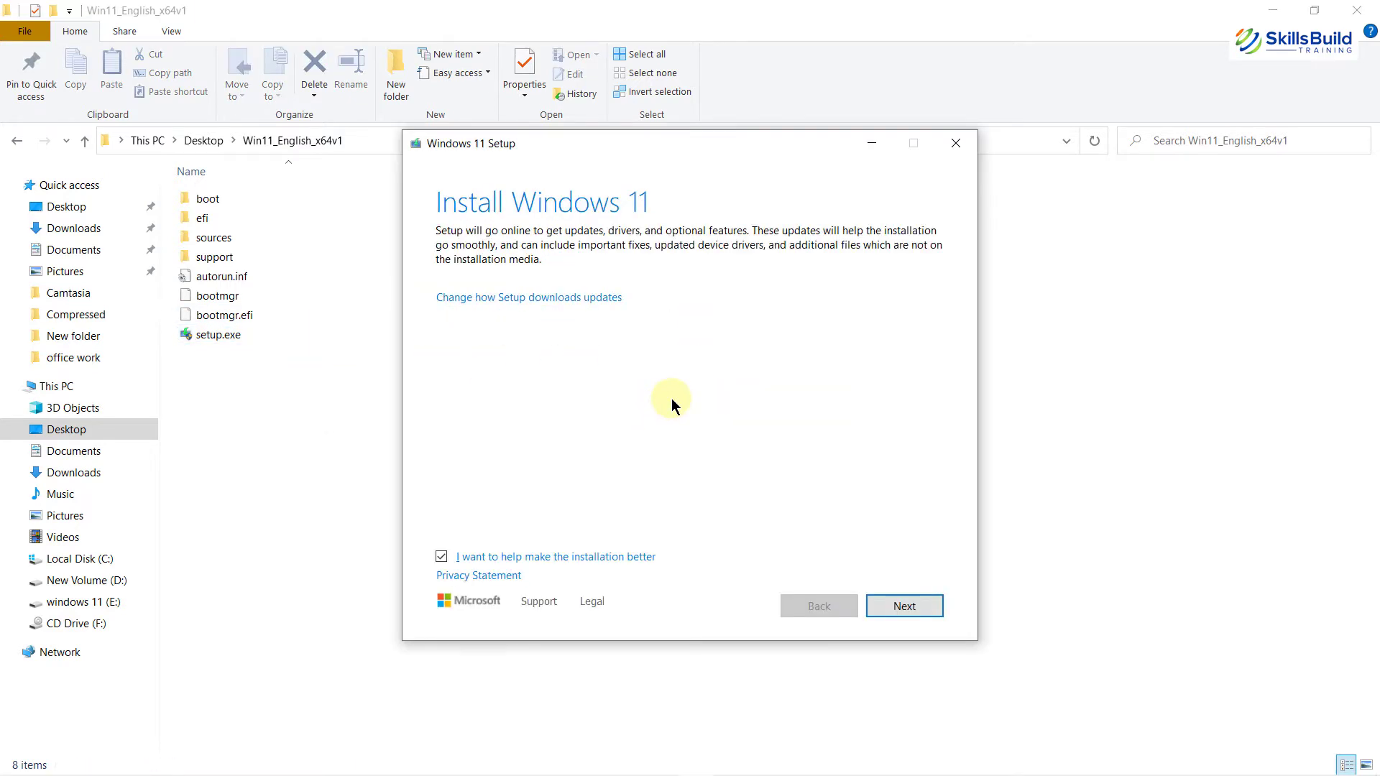
{"action": "left_click", "coordinate": [903, 606]}
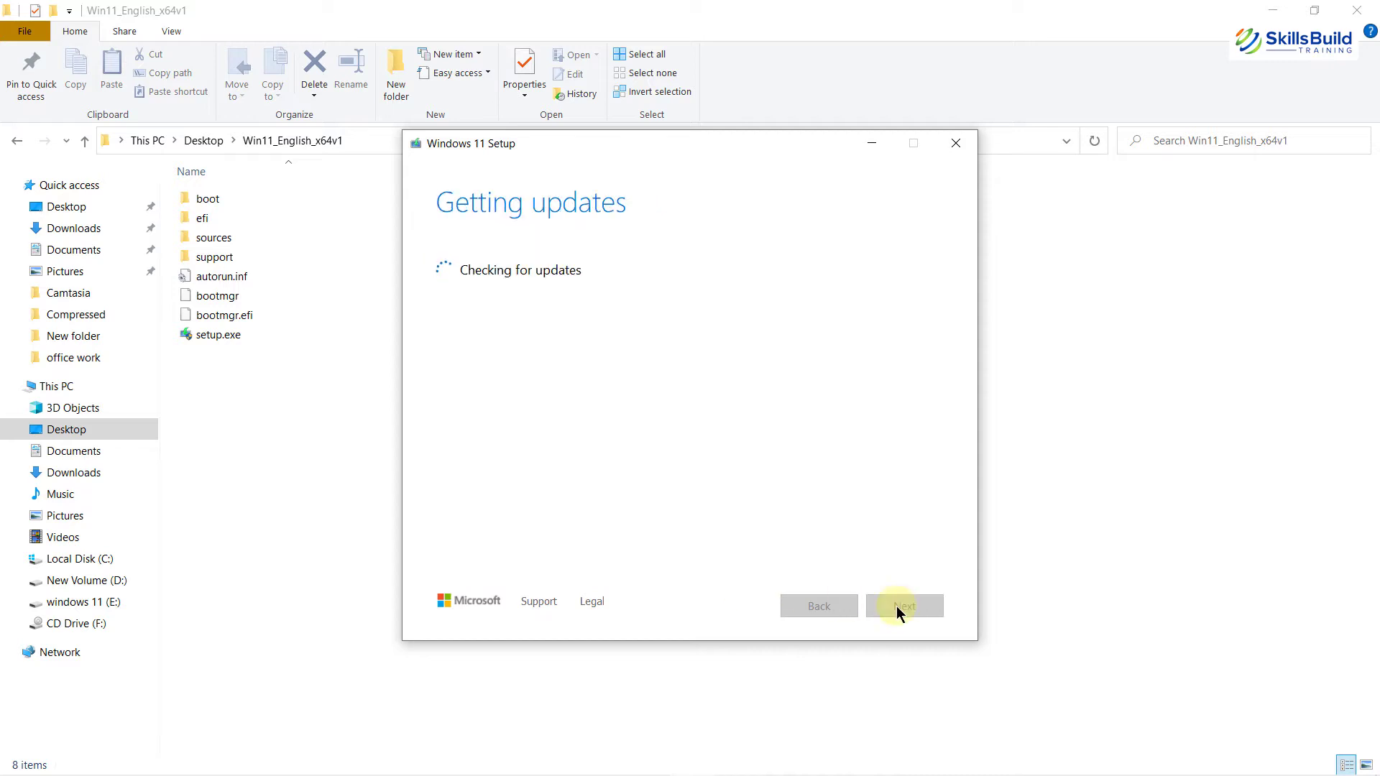
{"action": "mouse_move", "coordinate": [605, 406]}
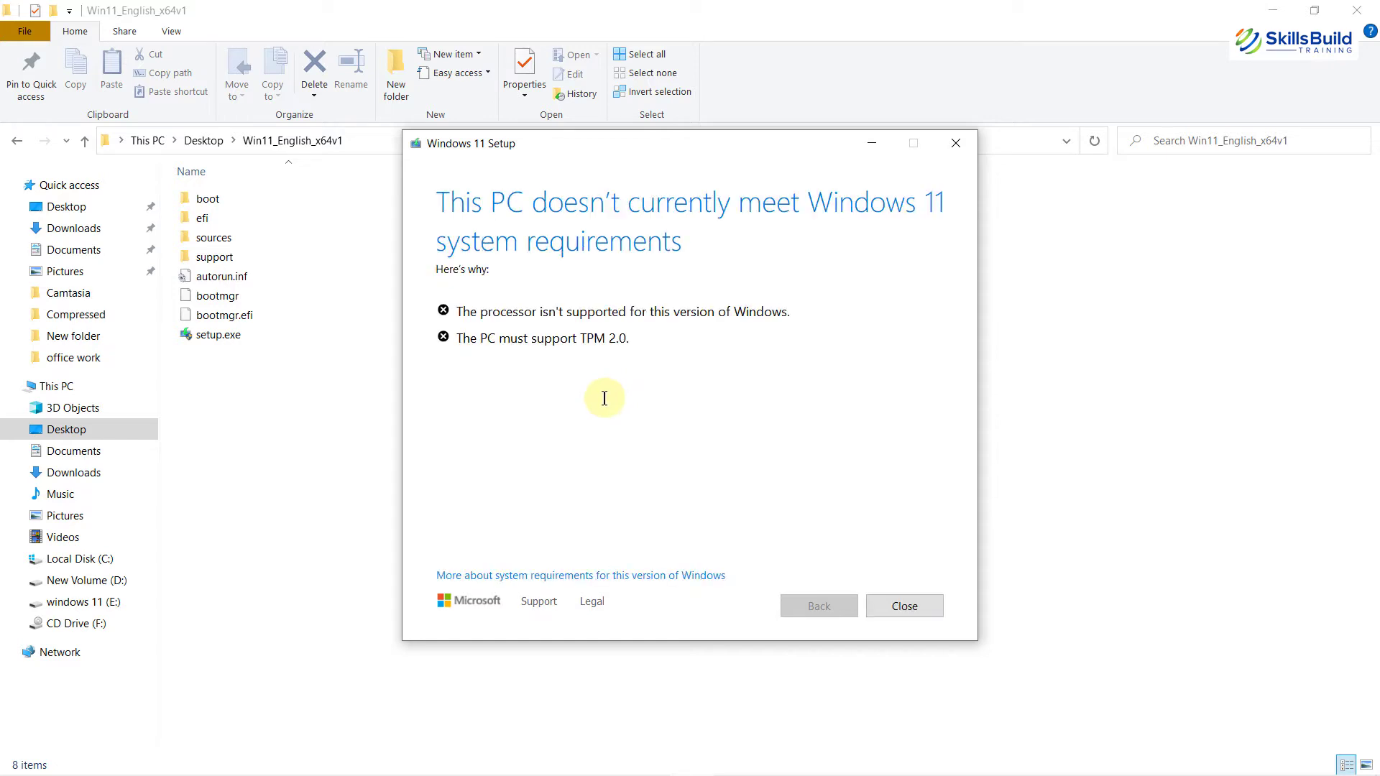
{"action": "left_click", "coordinate": [903, 606]}
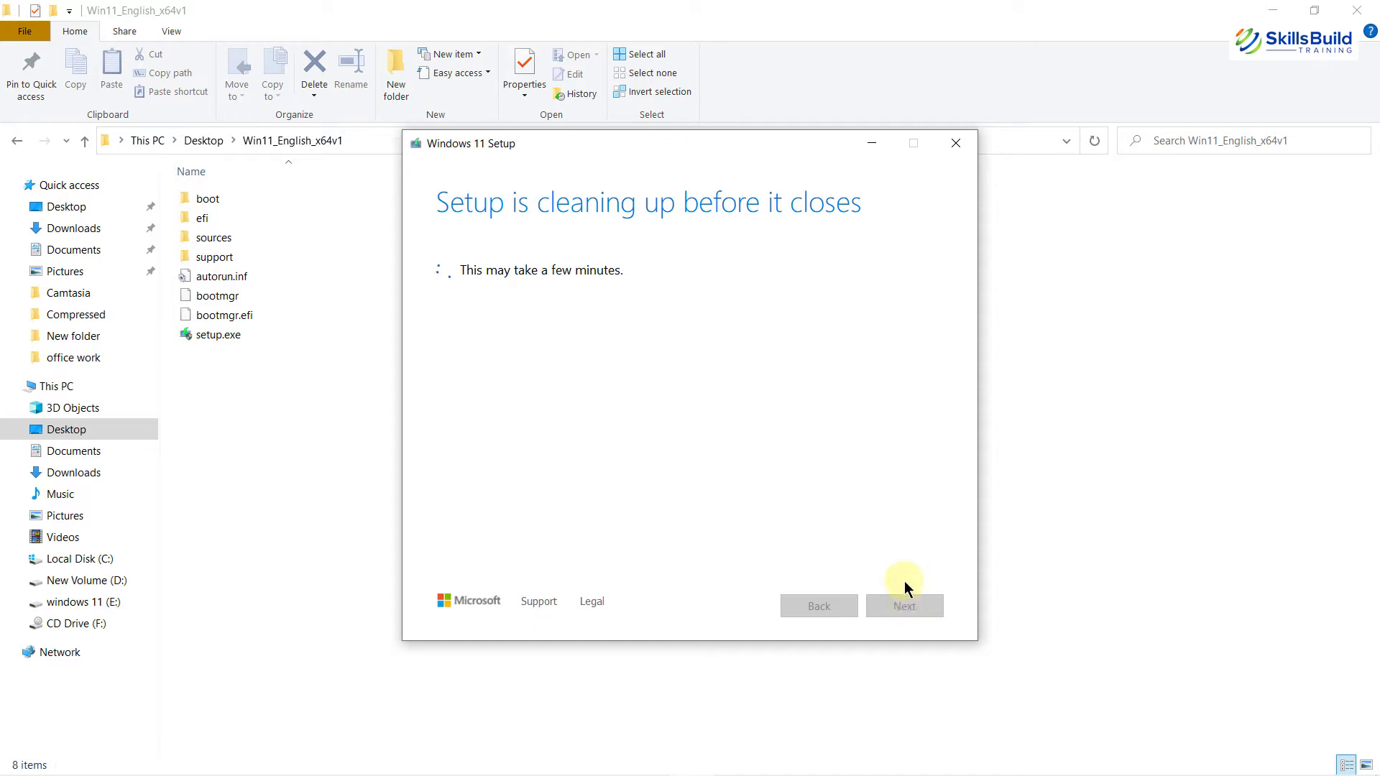
{"action": "left_click", "coordinate": [17, 140]}
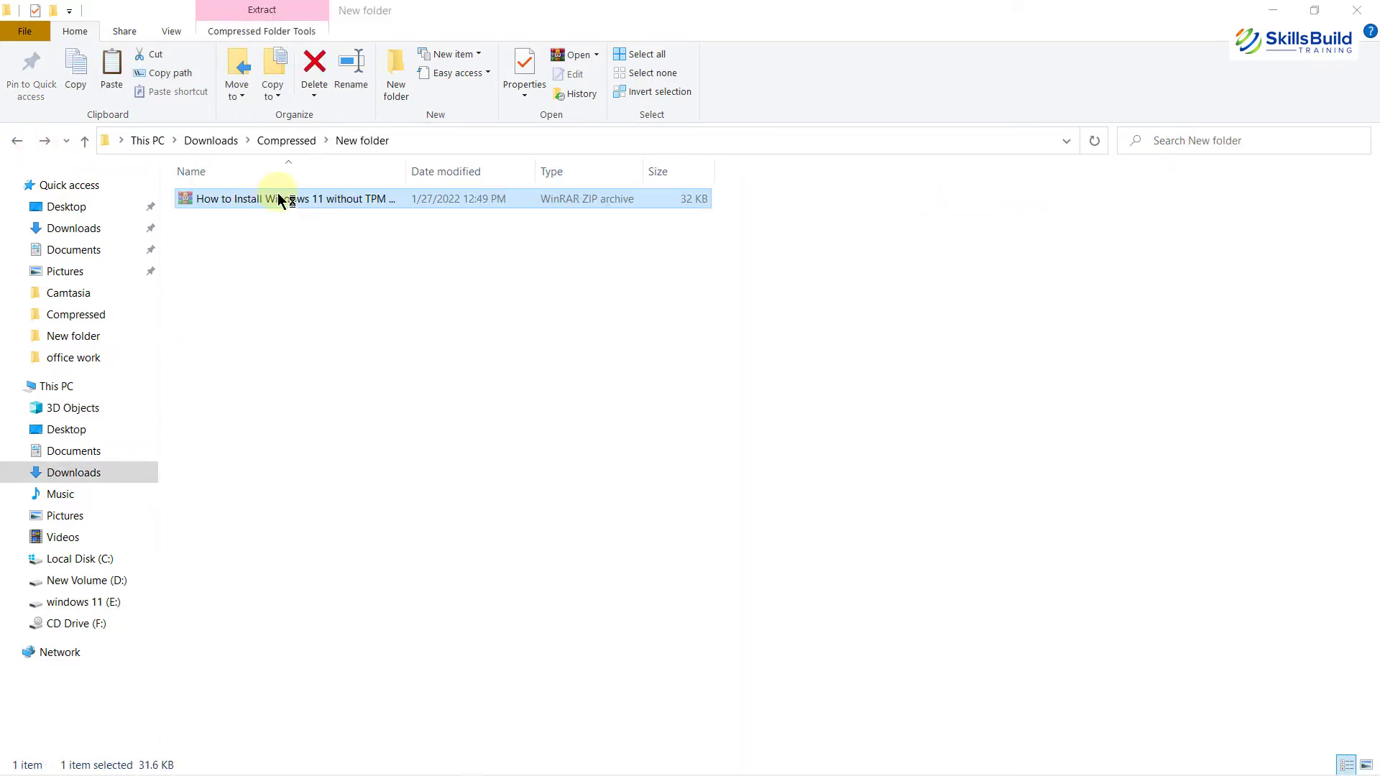
- Extract appraiserres.dll from the ZIP and dismiss the WinRAR license reminder
{"action": "double_click", "coordinate": [294, 199]}
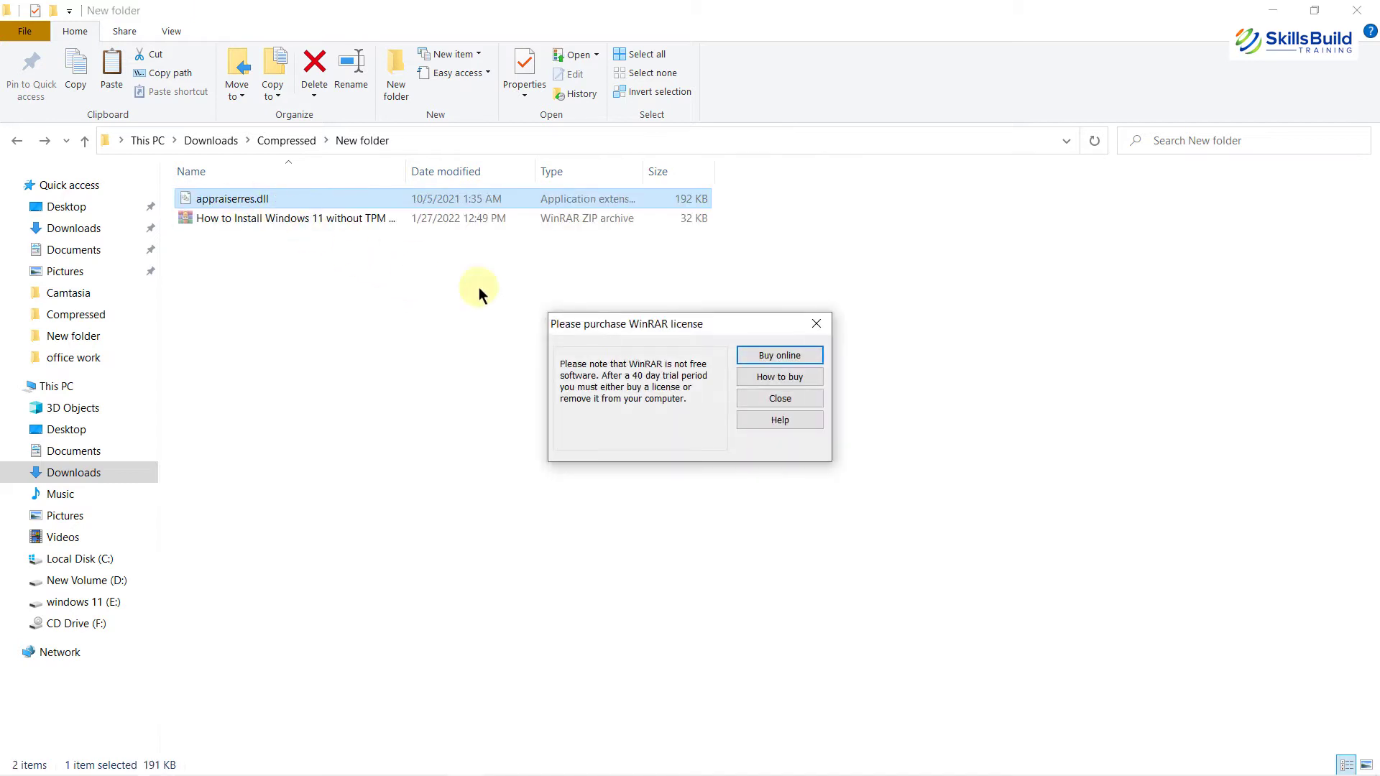
{"action": "left_click", "coordinate": [777, 398]}
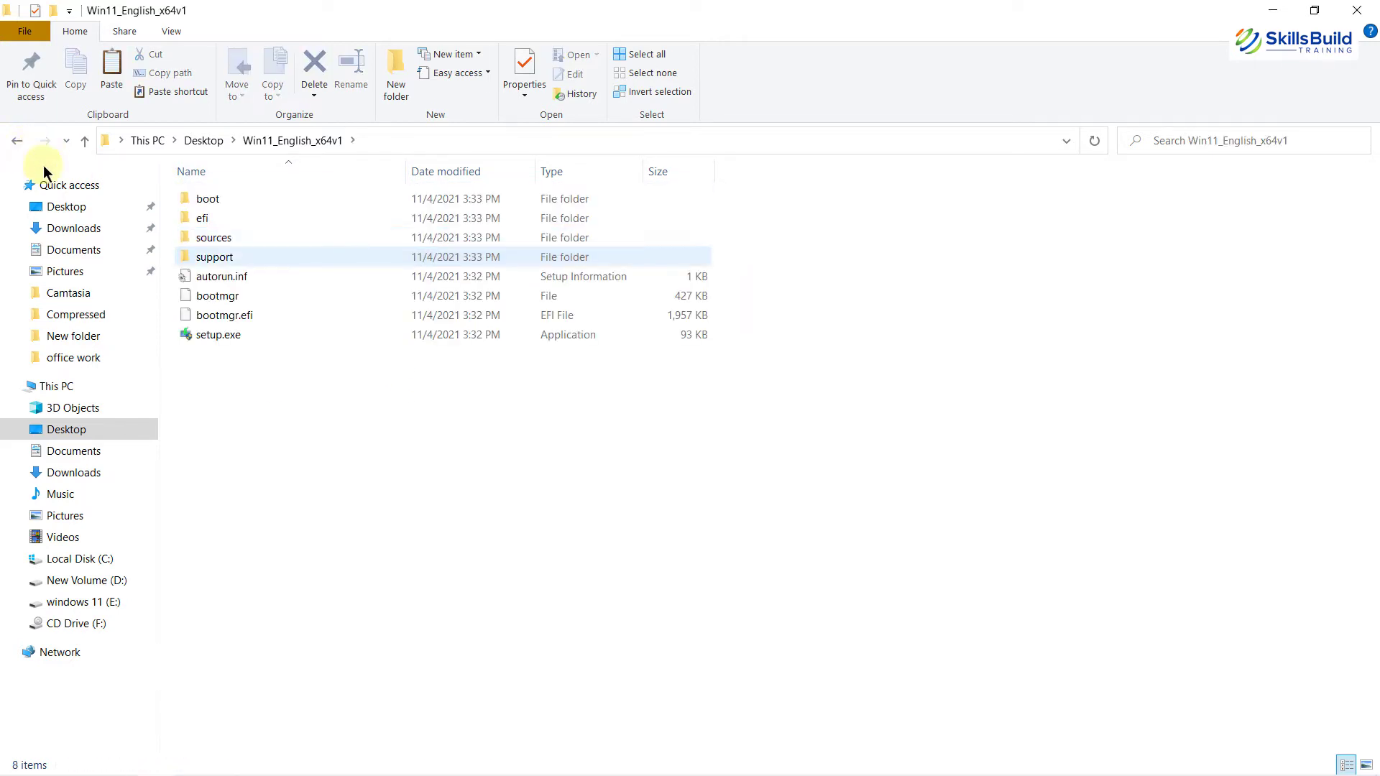
- Relaunch setup.exe from the Win11_English_x64v1 folder
{"action": "left_click", "coordinate": [218, 335]}
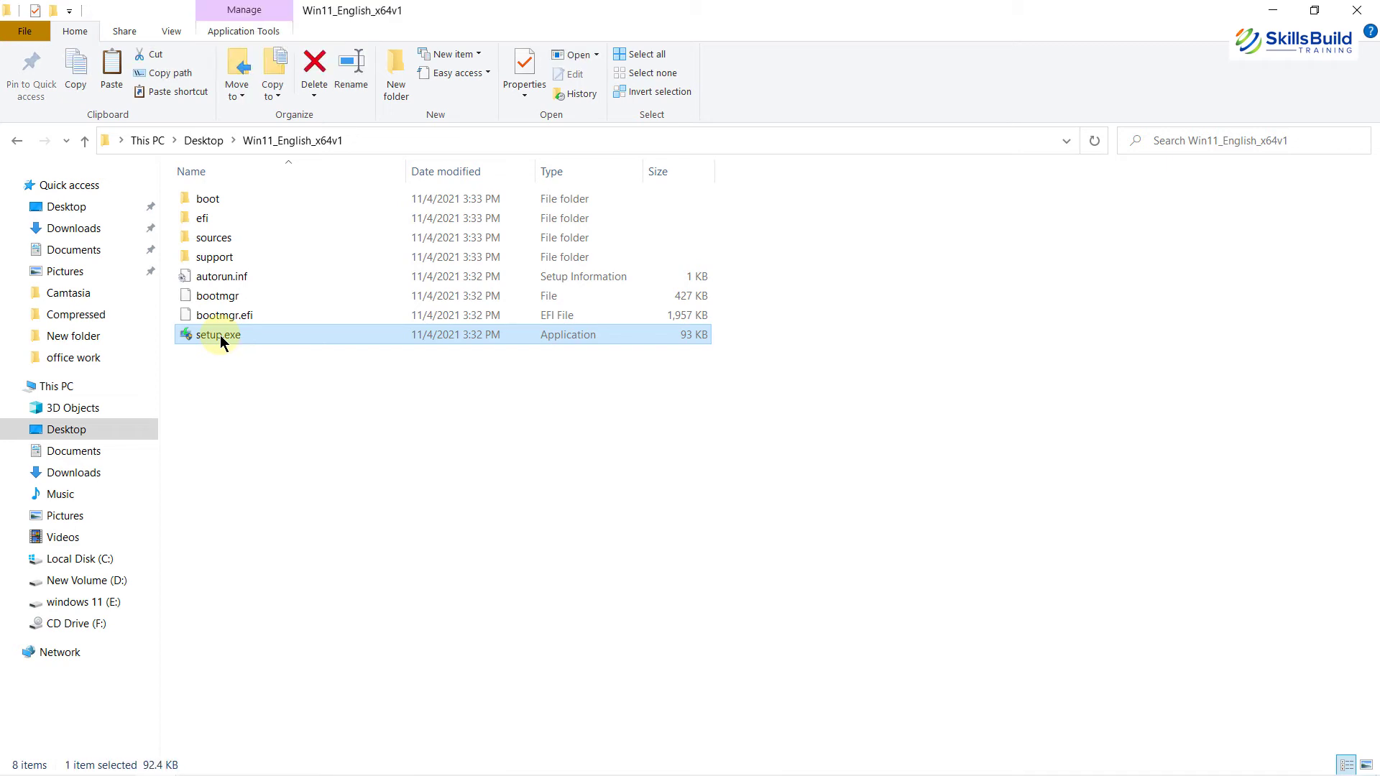
{"action": "double_click", "coordinate": [216, 335]}
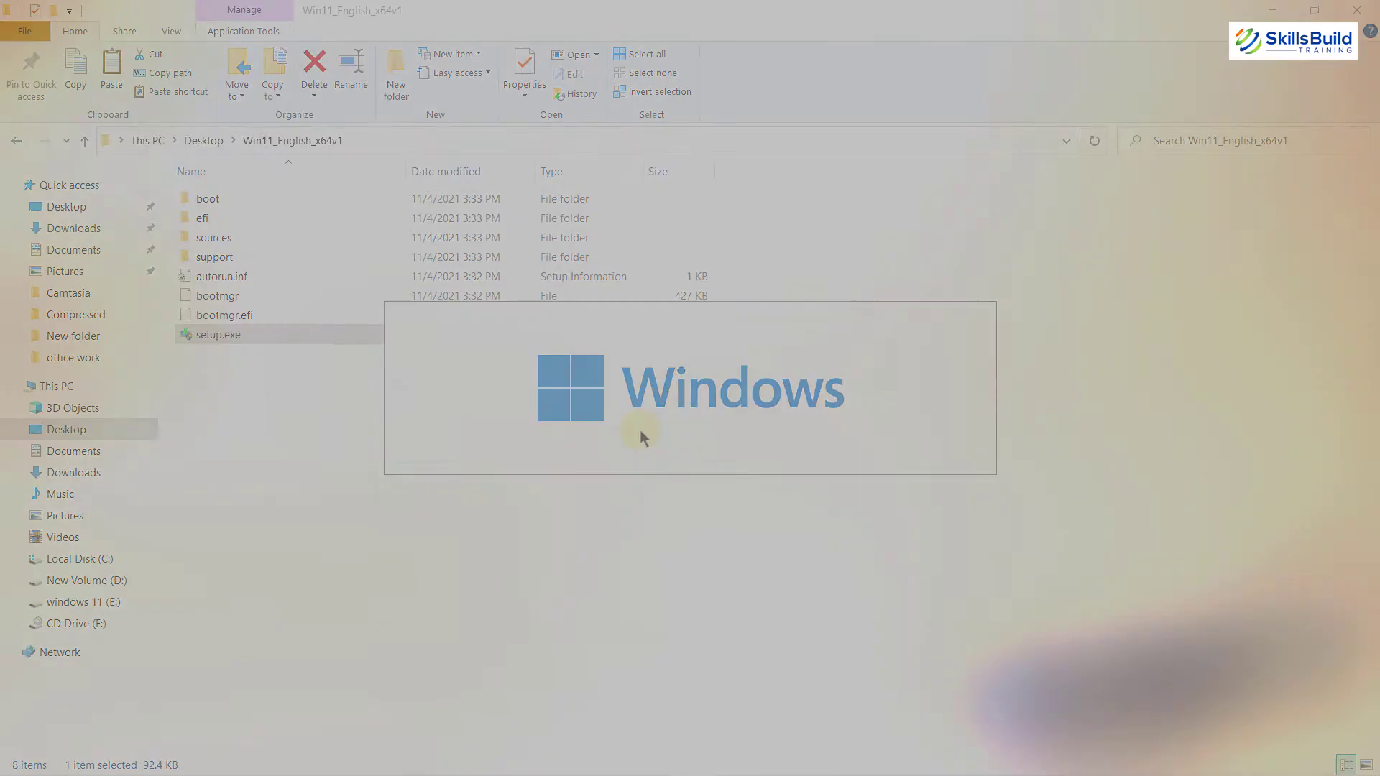